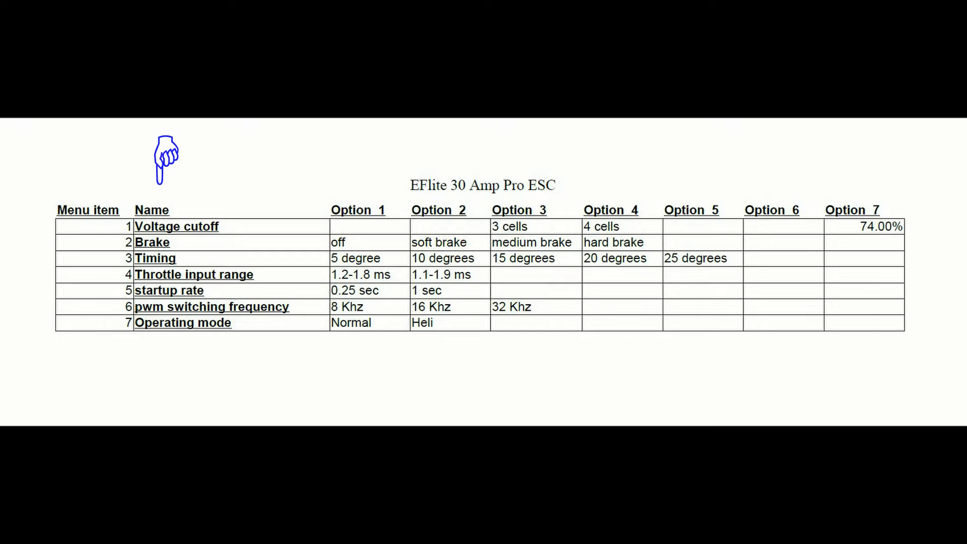
pyautogui.moveTo(55, 233)
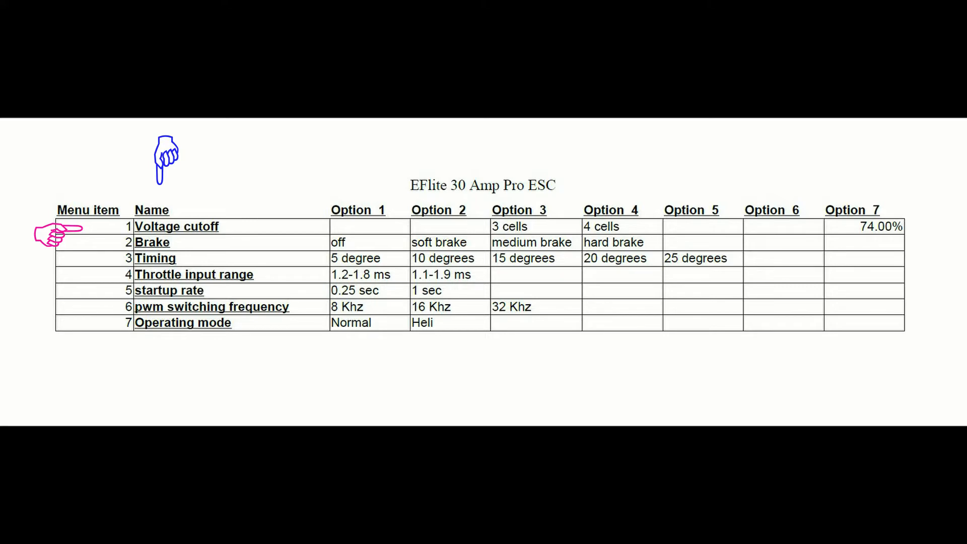
pyautogui.moveTo(58, 264)
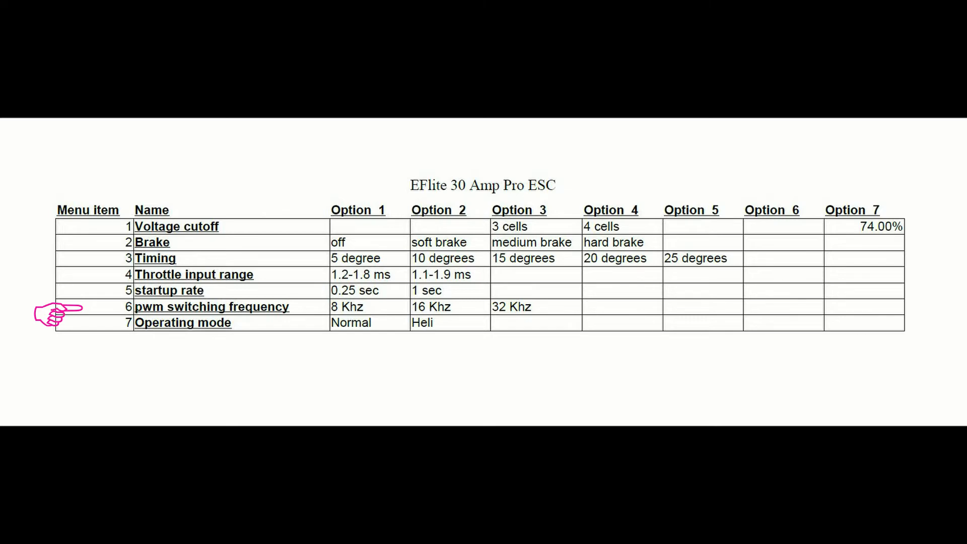
pyautogui.moveTo(59, 324)
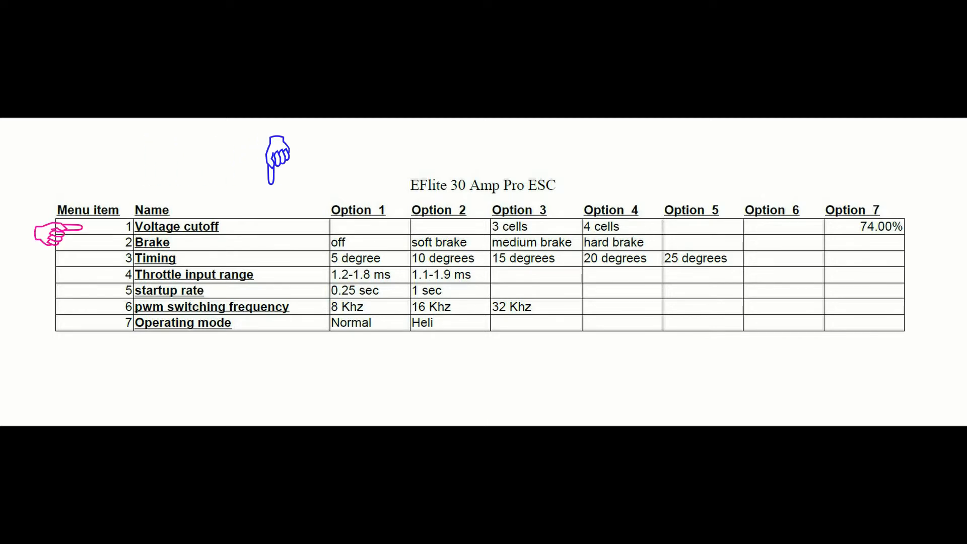
pyautogui.moveTo(587, 160)
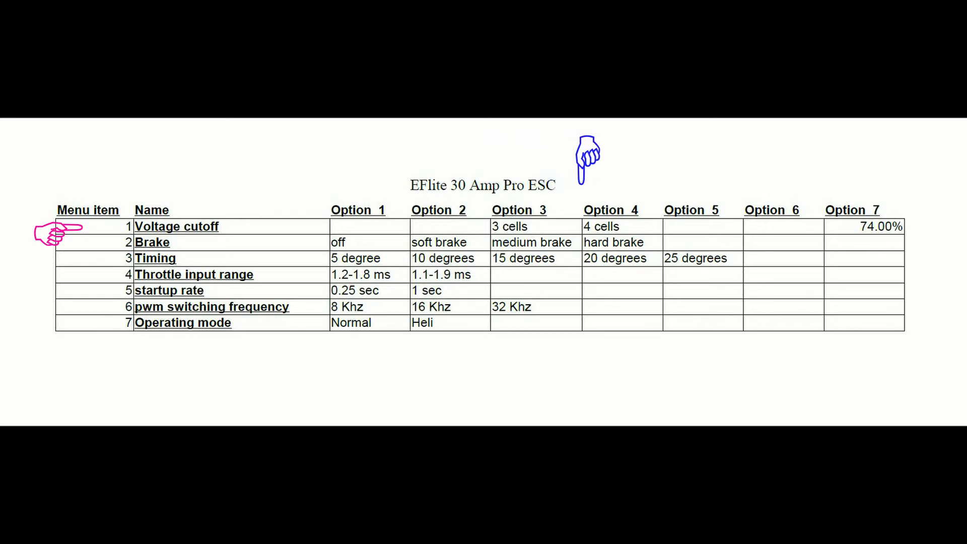
pyautogui.moveTo(862, 160)
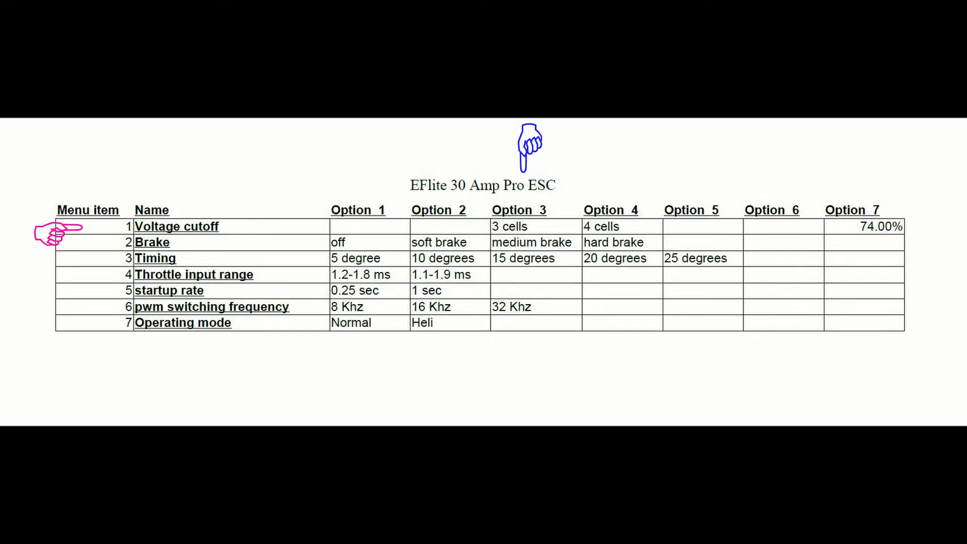
pyautogui.moveTo(835, 148)
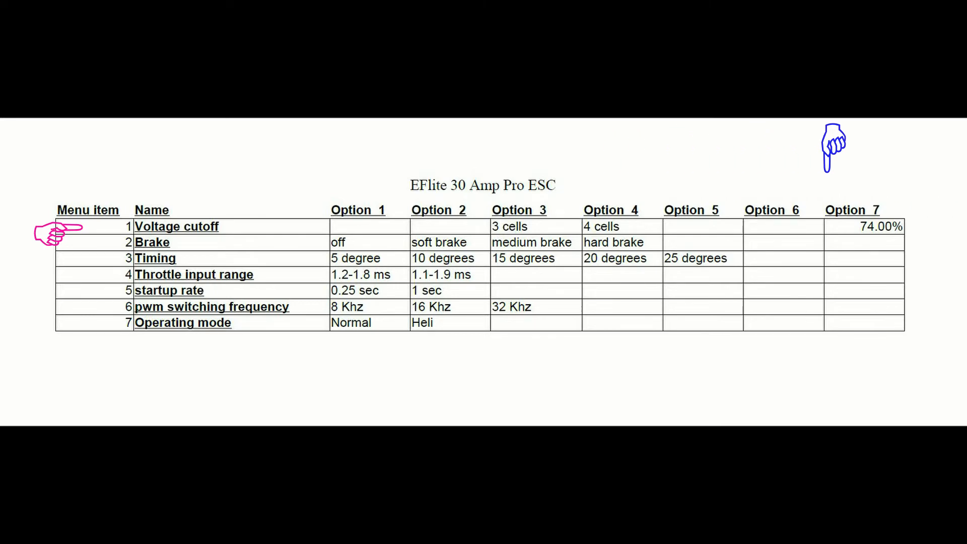
pyautogui.moveTo(868, 148)
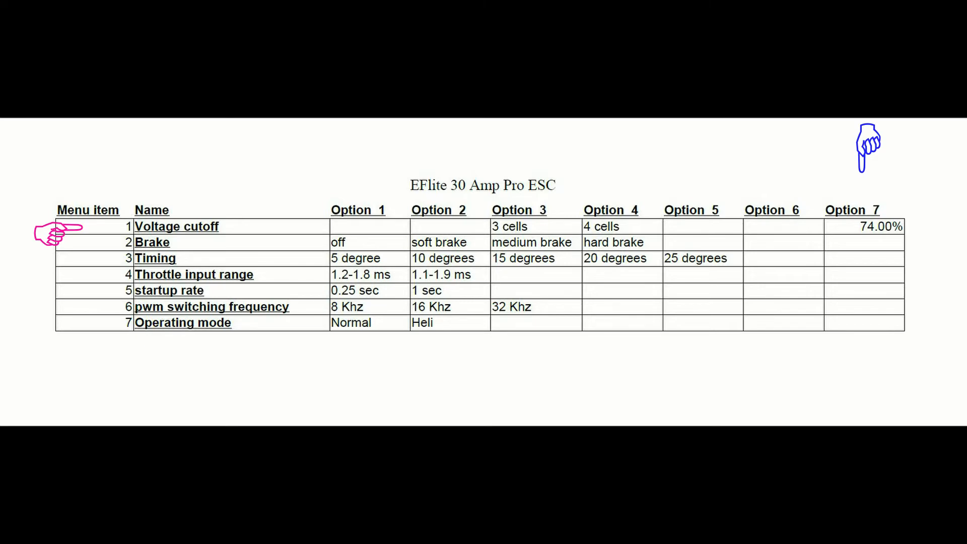
pyautogui.moveTo(53, 247)
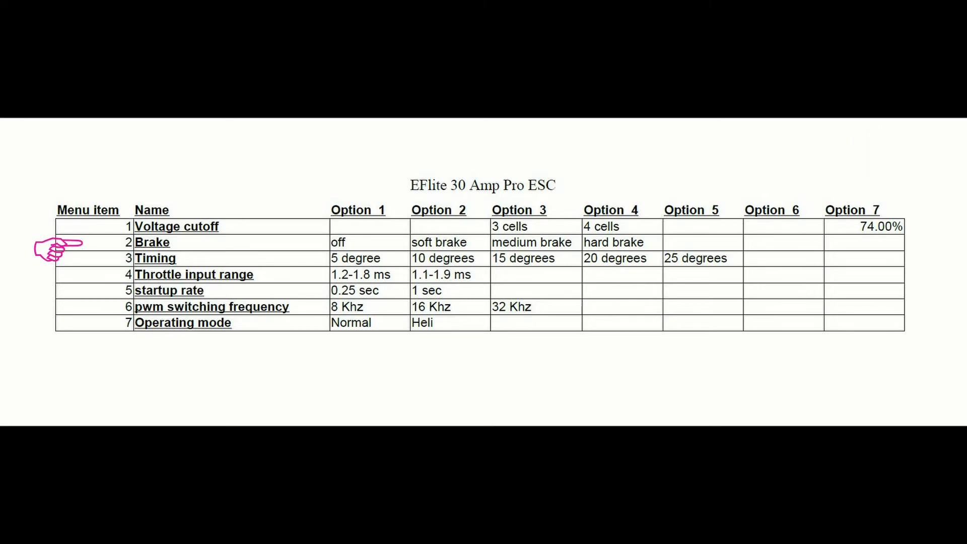